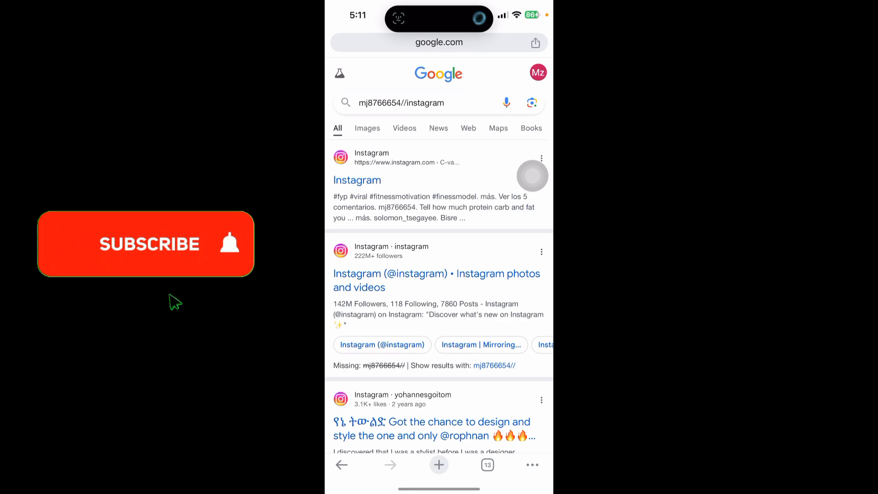
Leave the Instagram results for a new tab showing the Google start page.
left_click(439, 464)
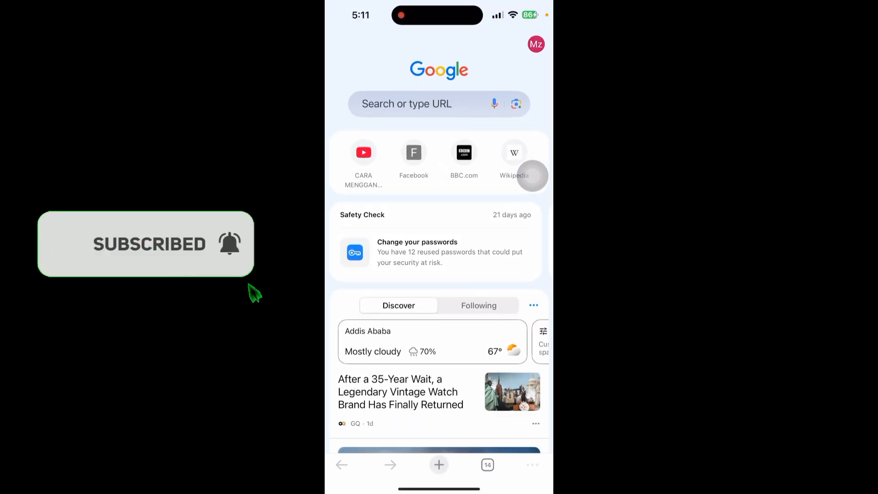
left_click(535, 44)
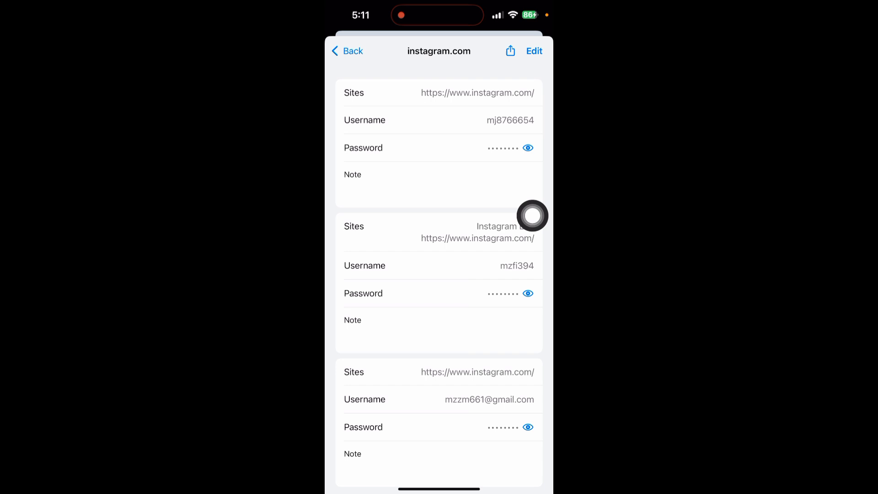
mouse_move(532, 216)
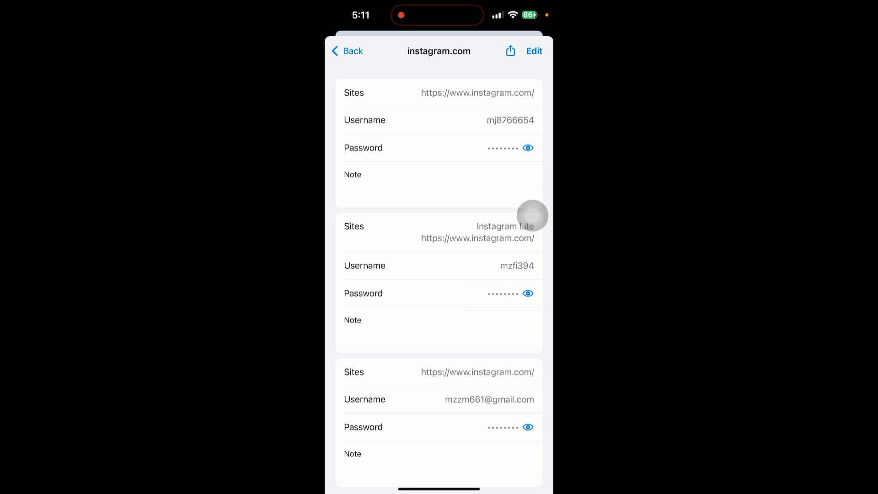
mouse_move(532, 185)
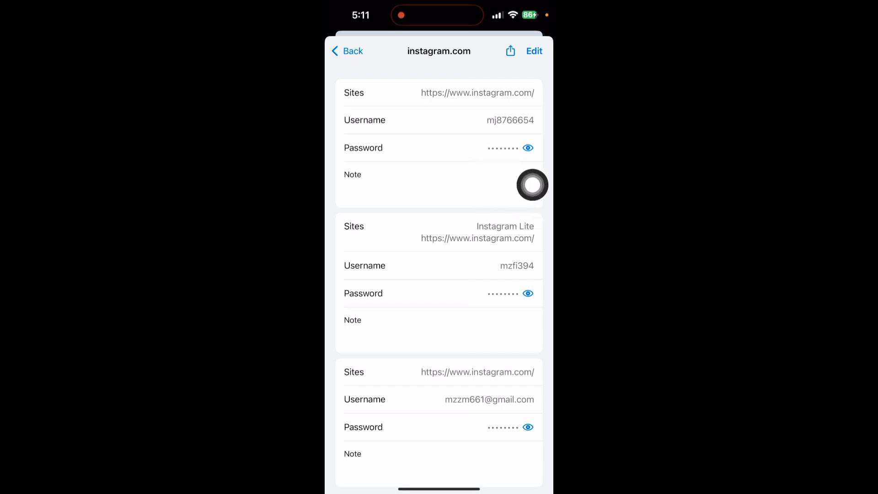